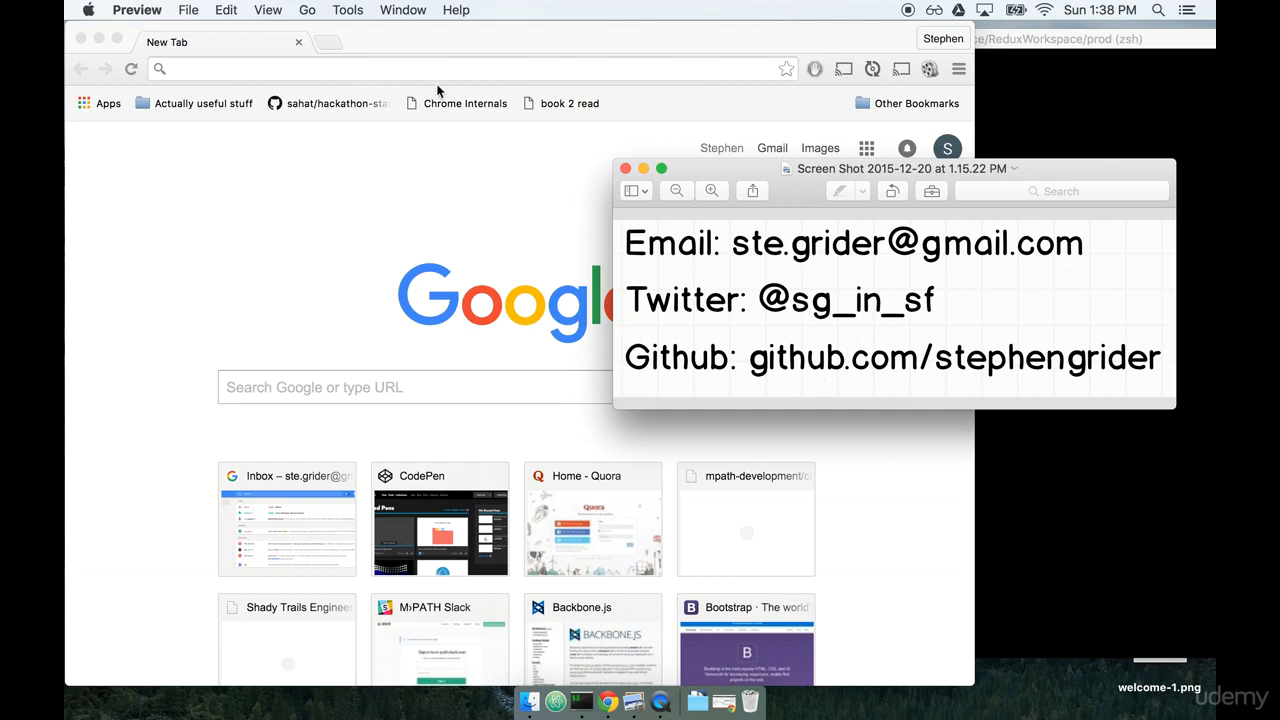
# Go to github.com/stephengrider and show the profile's Repositories list.
pyautogui.write('github.com/stephengrider')
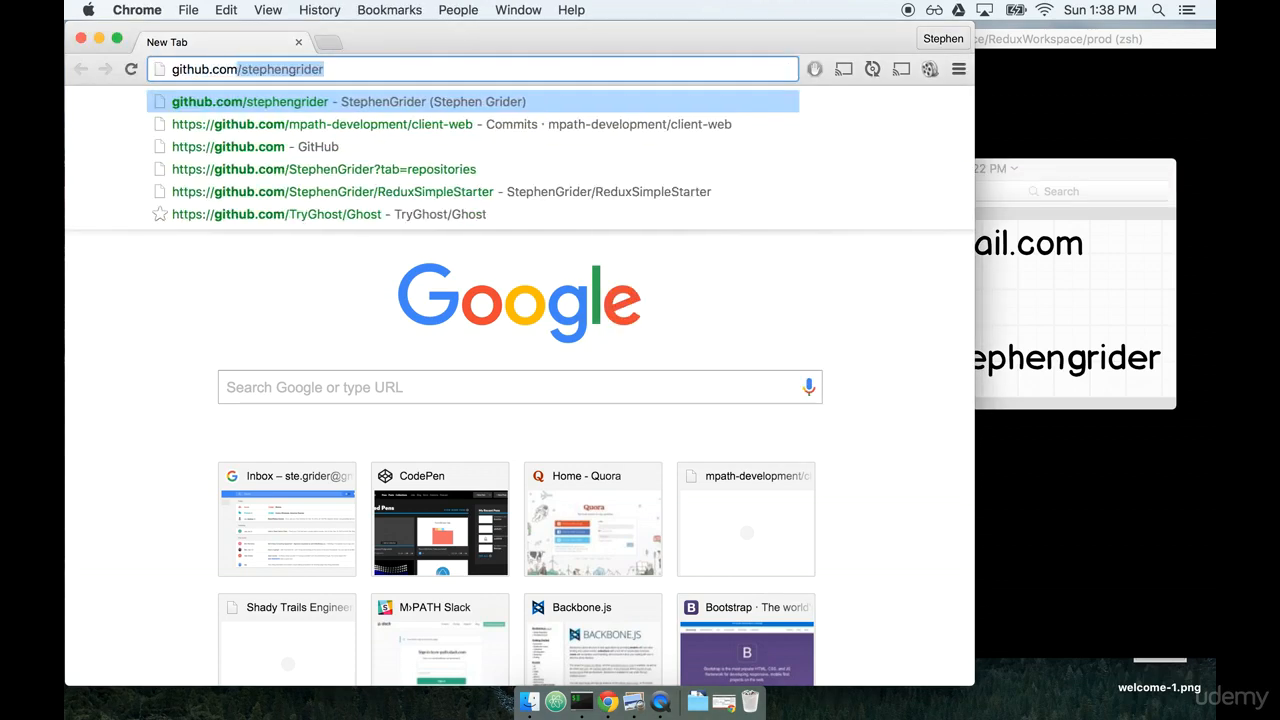
pyautogui.press('Return')
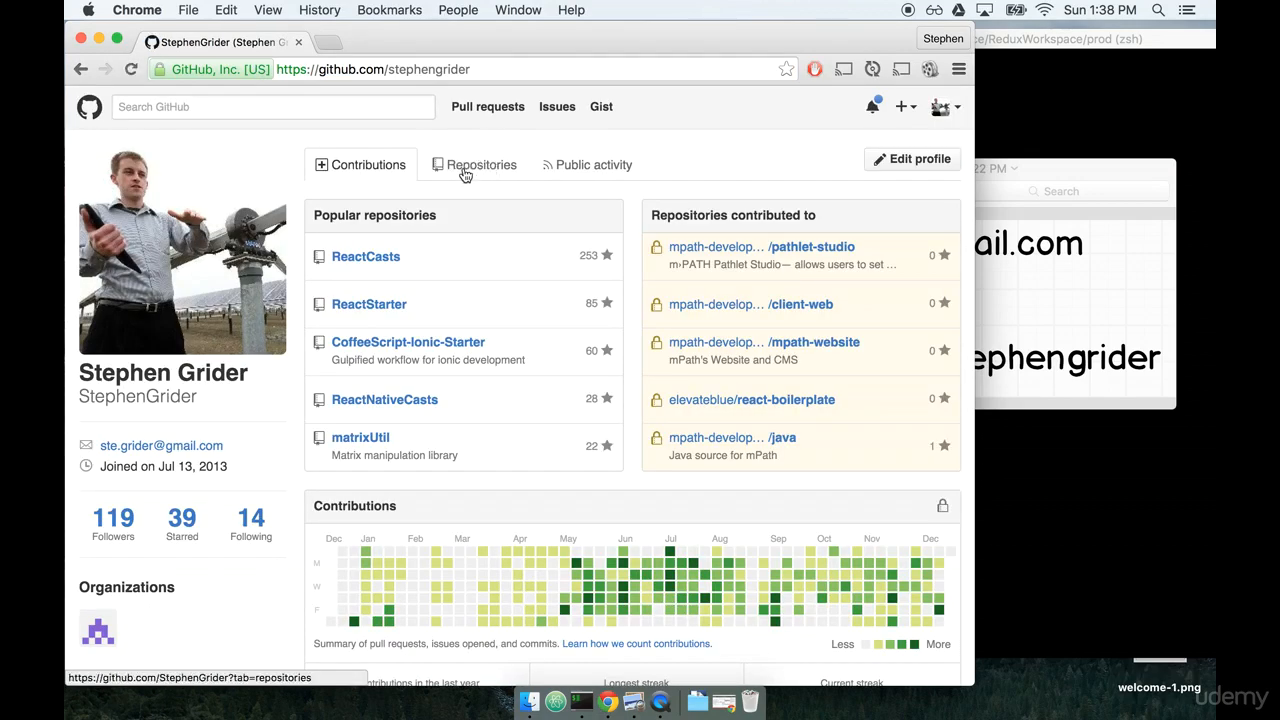
pyautogui.click(481, 164)
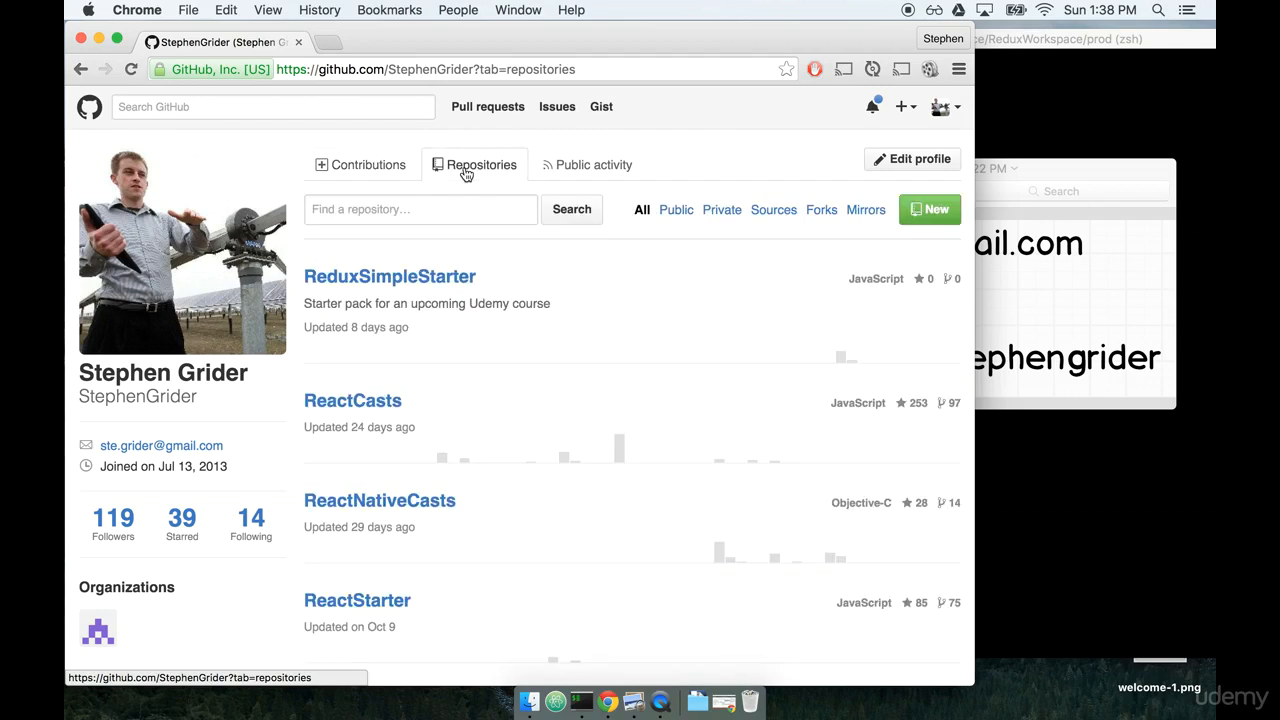
pyautogui.moveTo(330, 285)
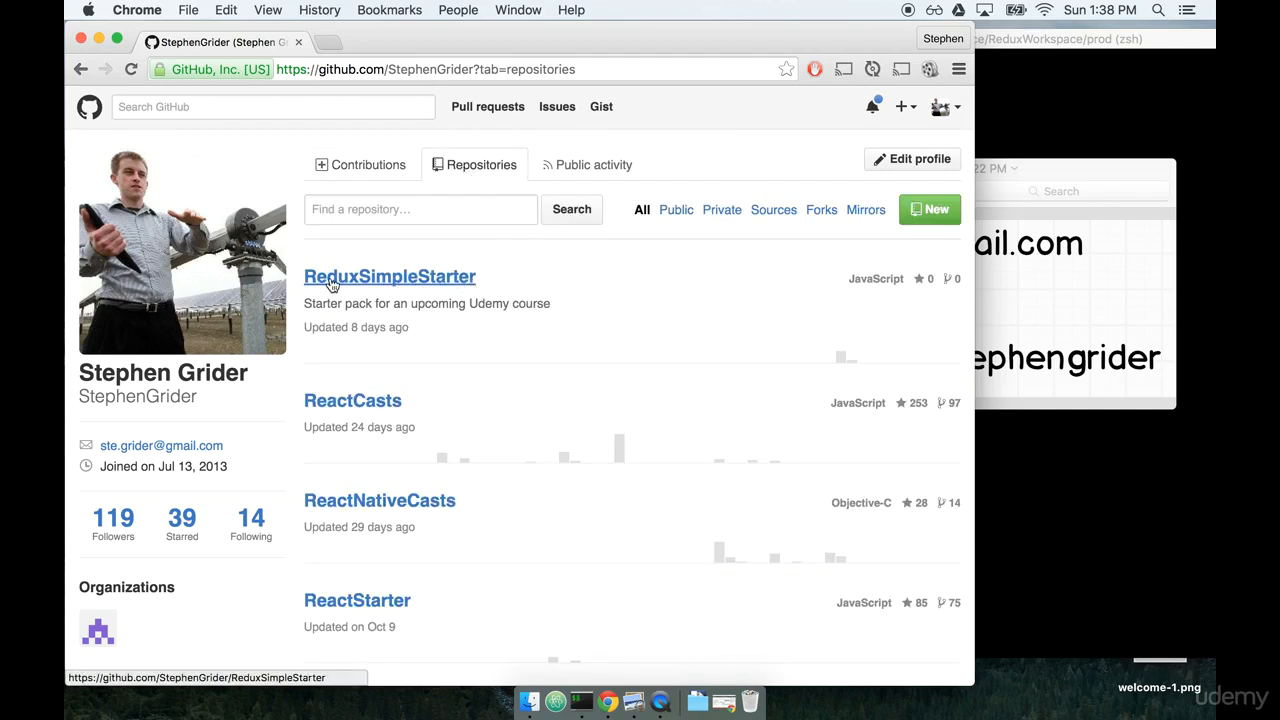
pyautogui.moveTo(400, 286)
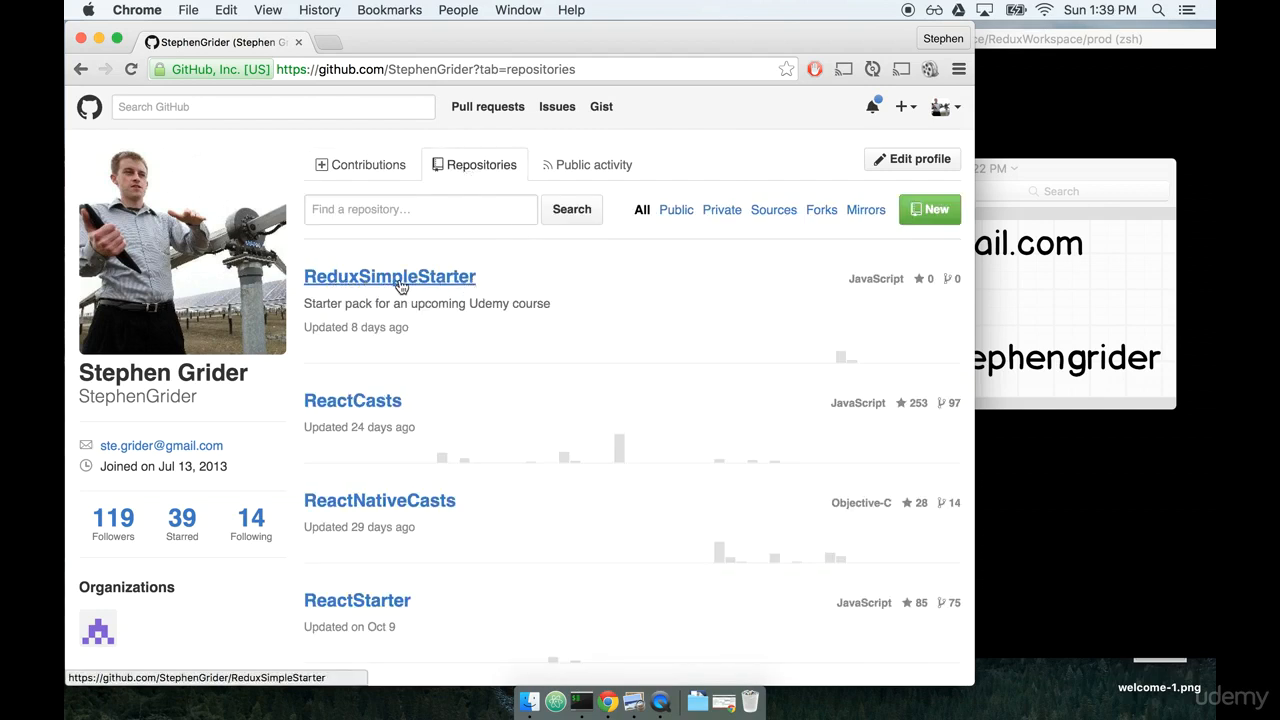
# Open ReduxSimpleStarter and select its SSH clone URL for copying.
pyautogui.click(389, 276)
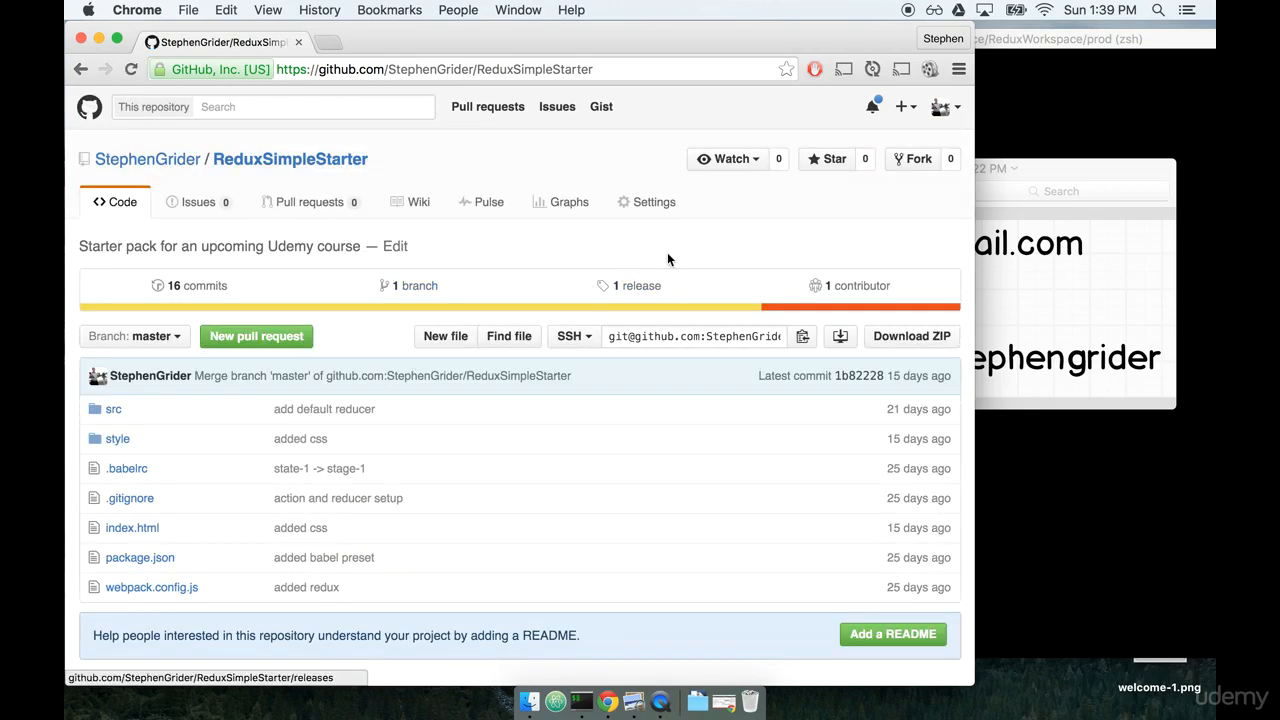
pyautogui.moveTo(370, 320)
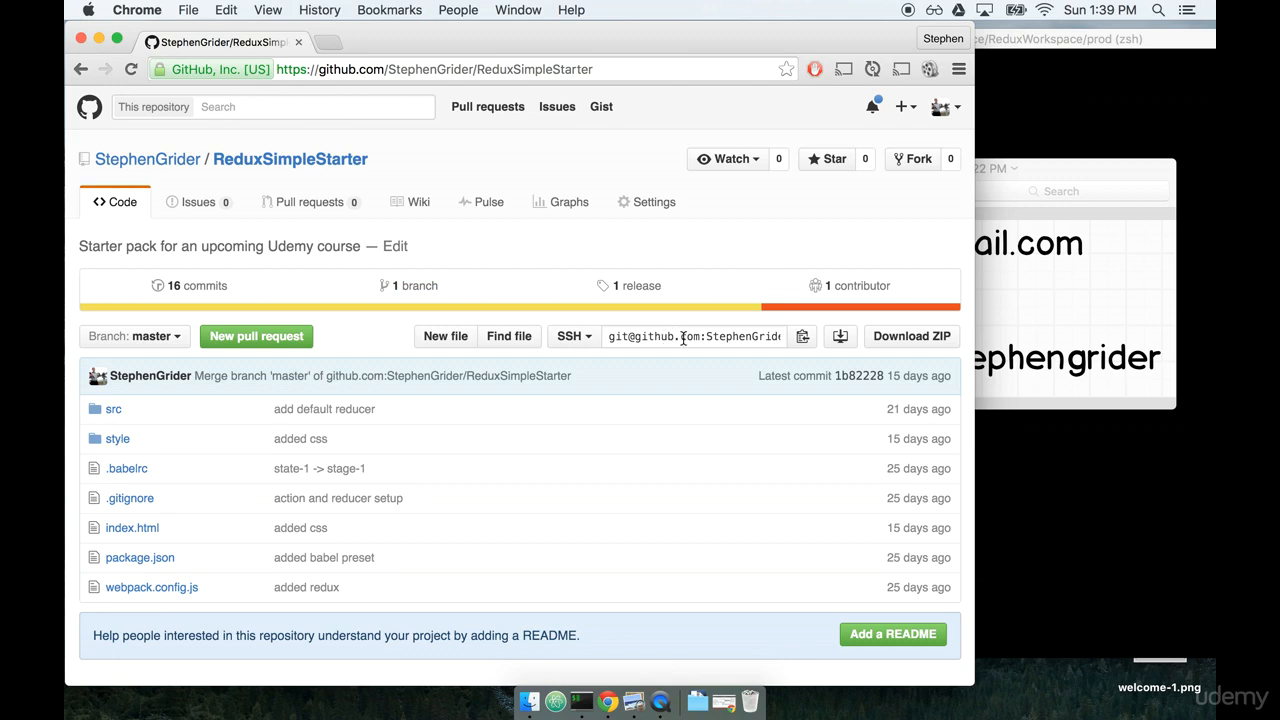
pyautogui.click(693, 336)
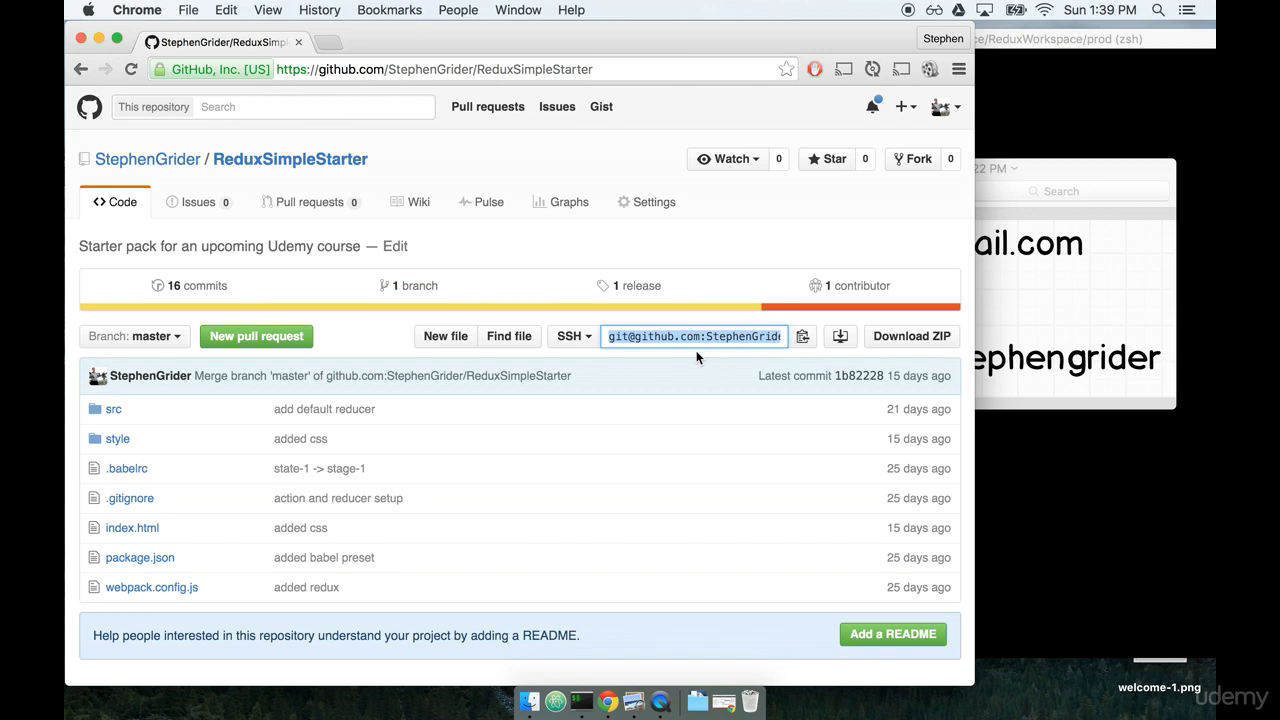
pyautogui.moveTo(400, 444)
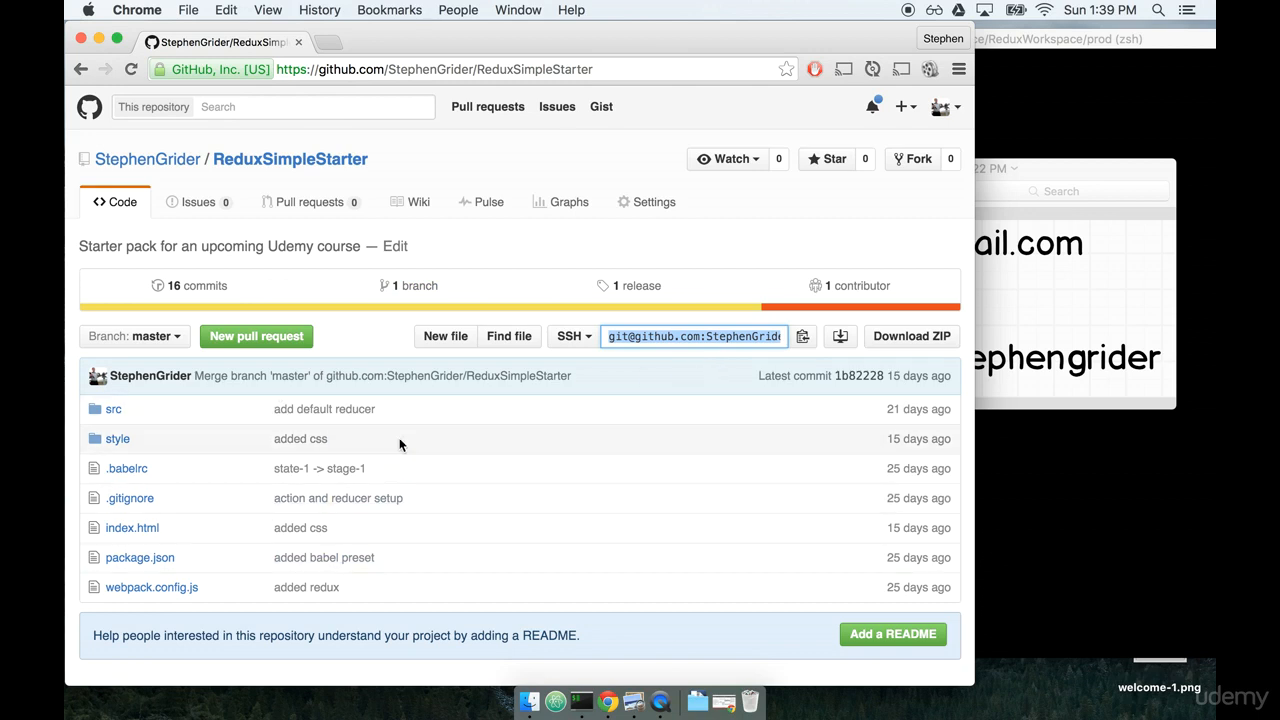
pyautogui.moveTo(696, 376)
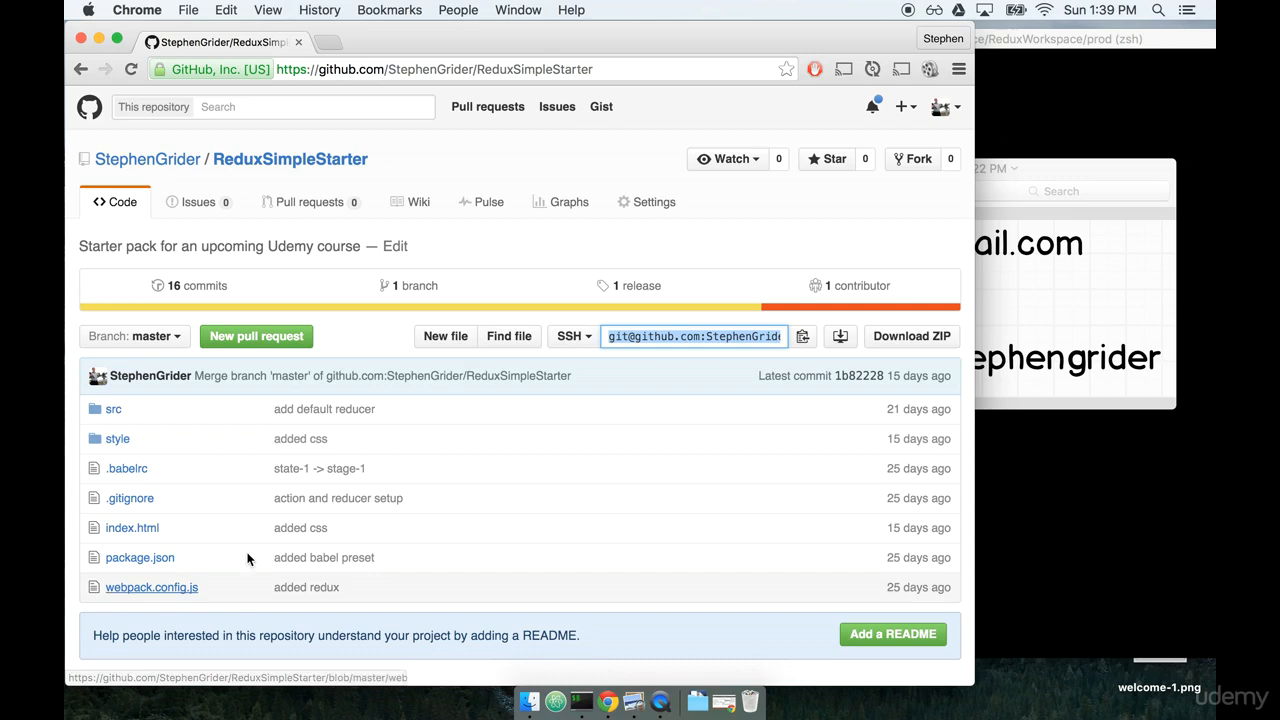
pyautogui.moveTo(910, 336)
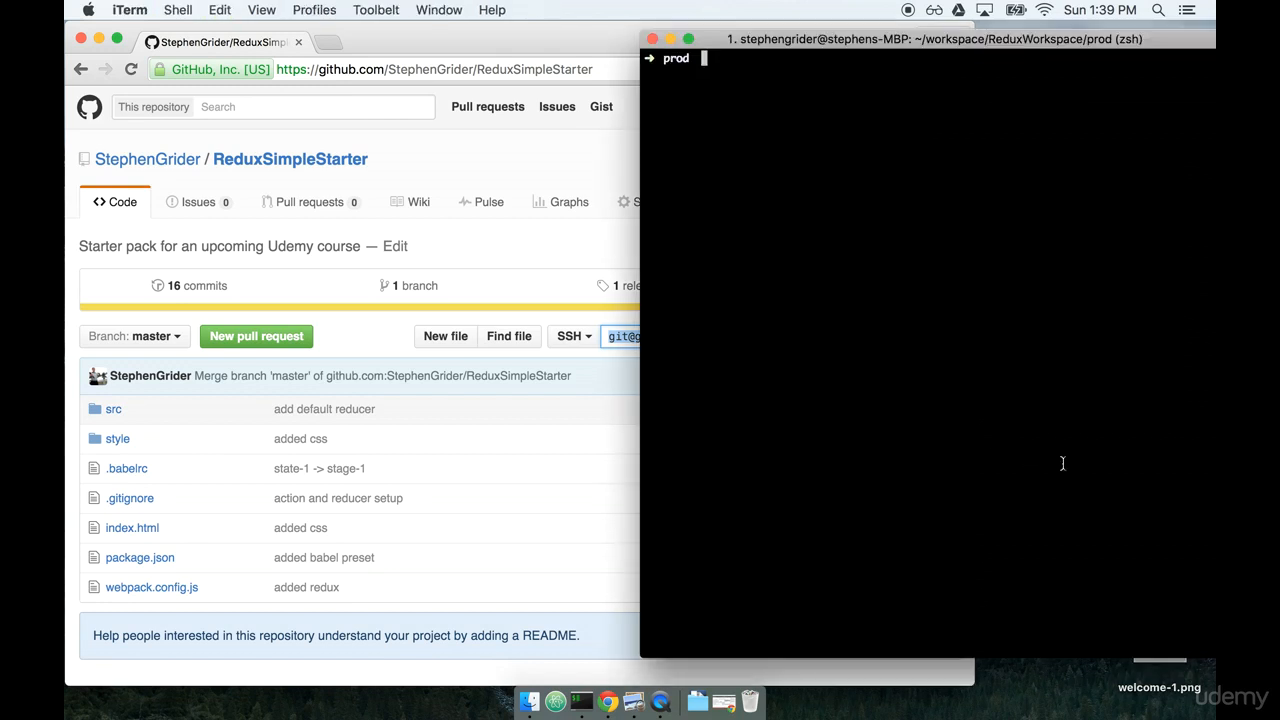
pyautogui.click(853, 243)
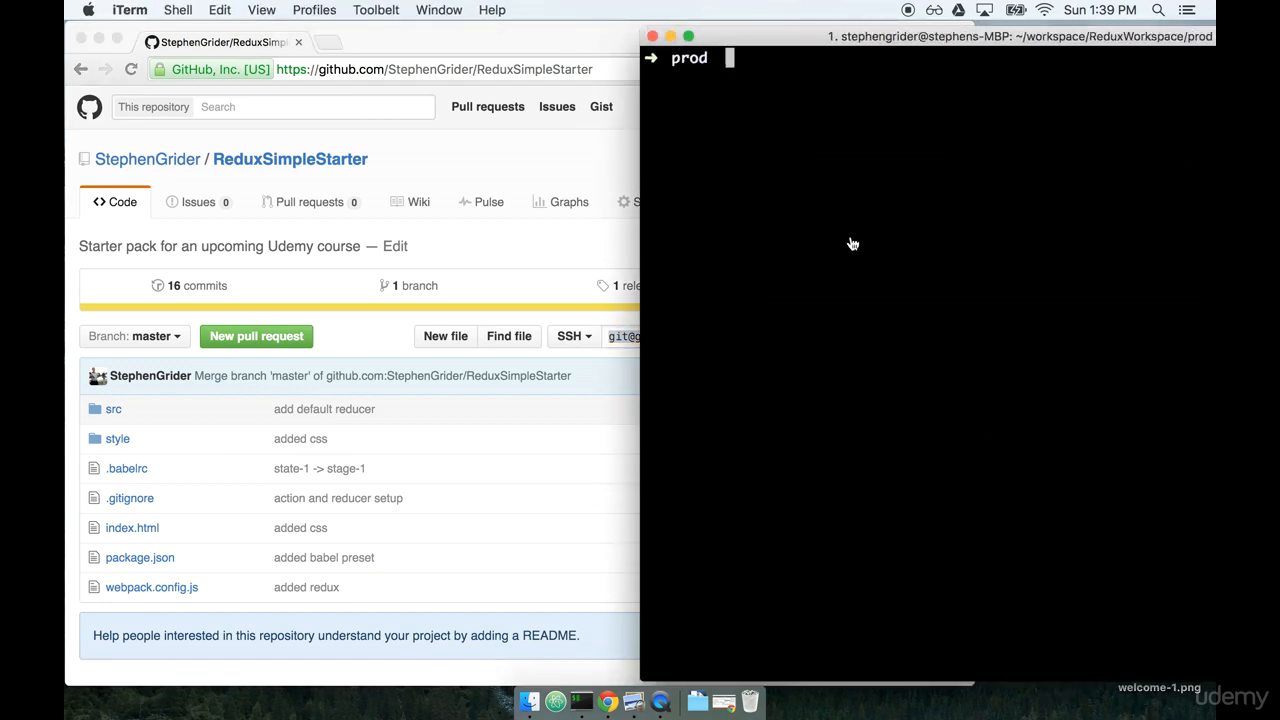
pyautogui.write('git')
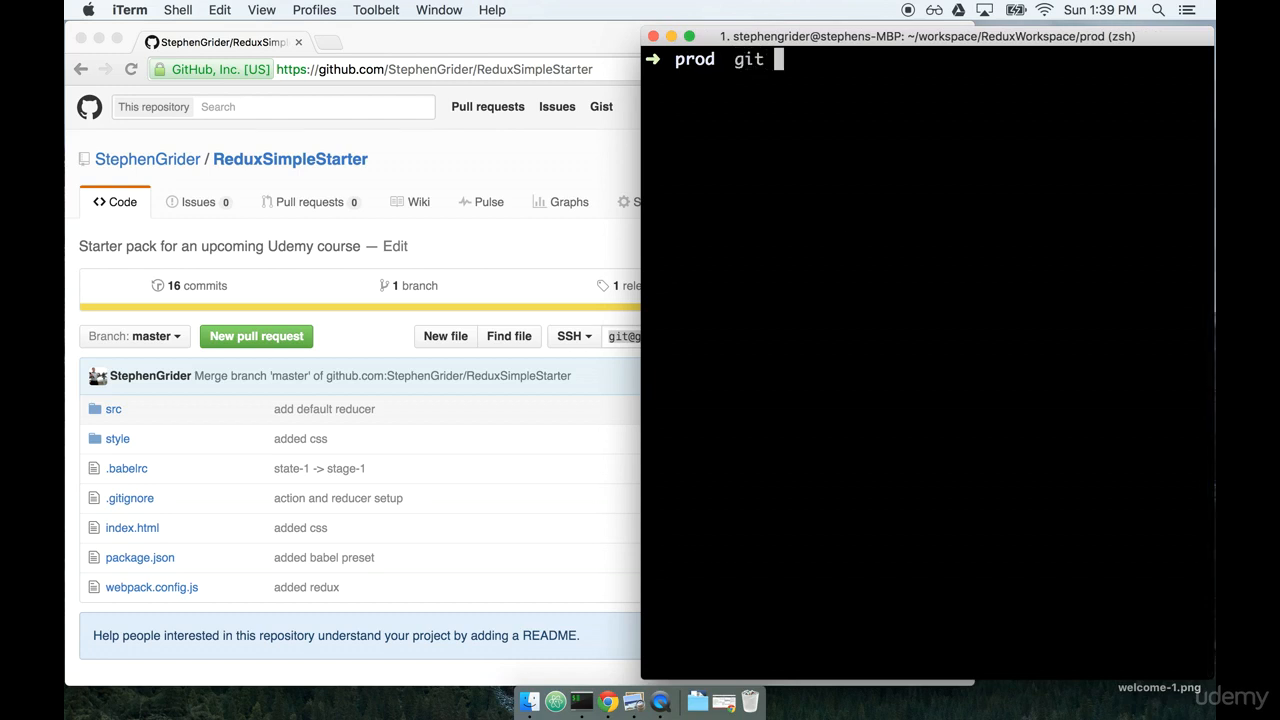
pyautogui.write('clone git@github.com:StephenGrider/ReduxSimpleStarter.git')
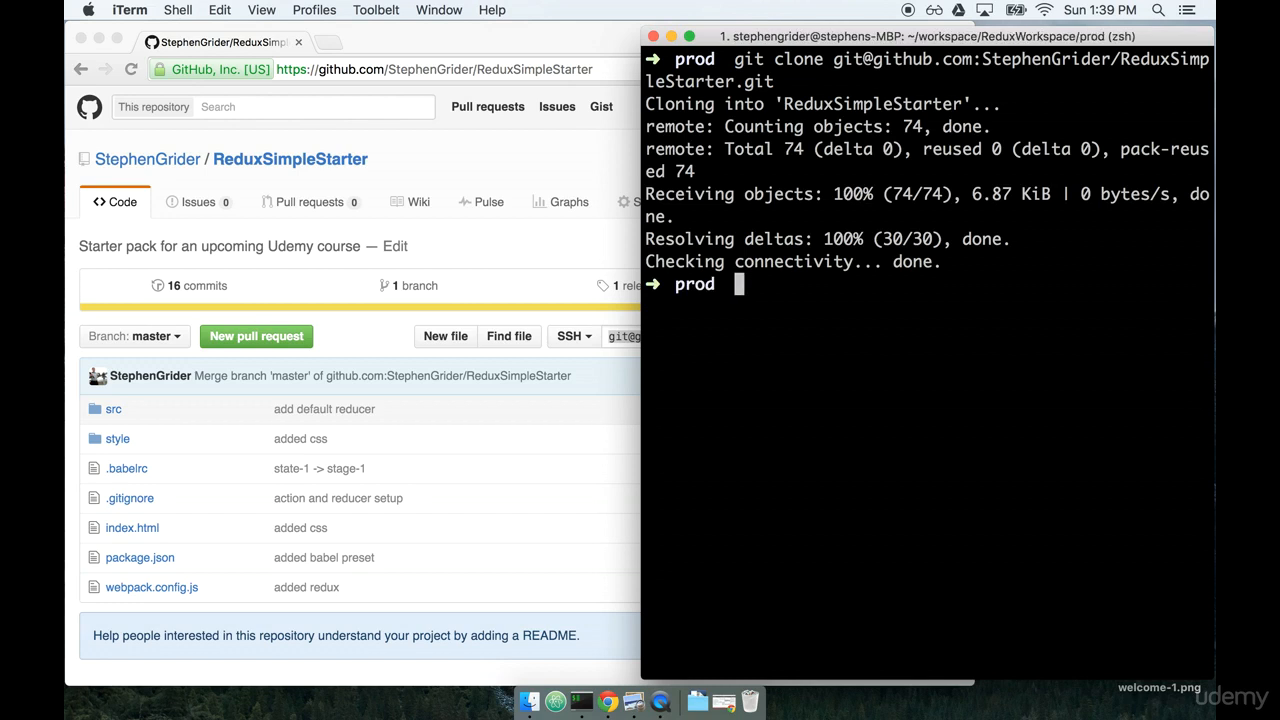
pyautogui.write('cd RE')
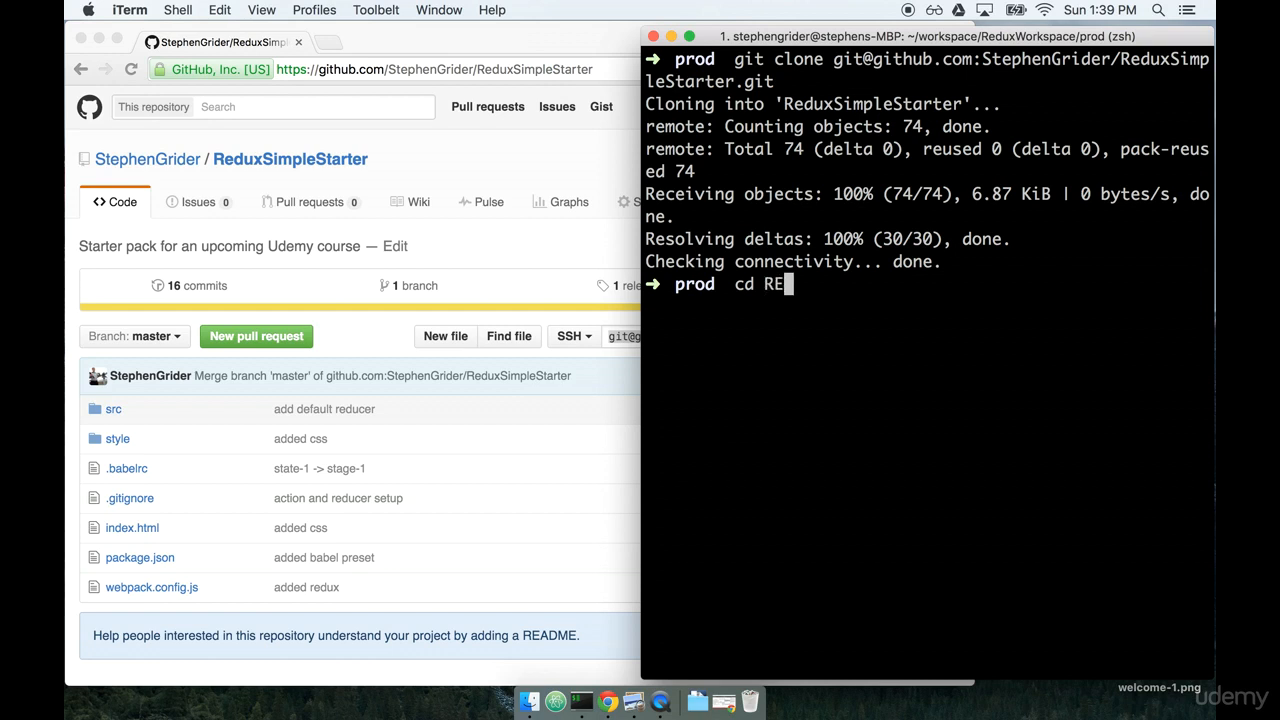
pyautogui.press('Return')
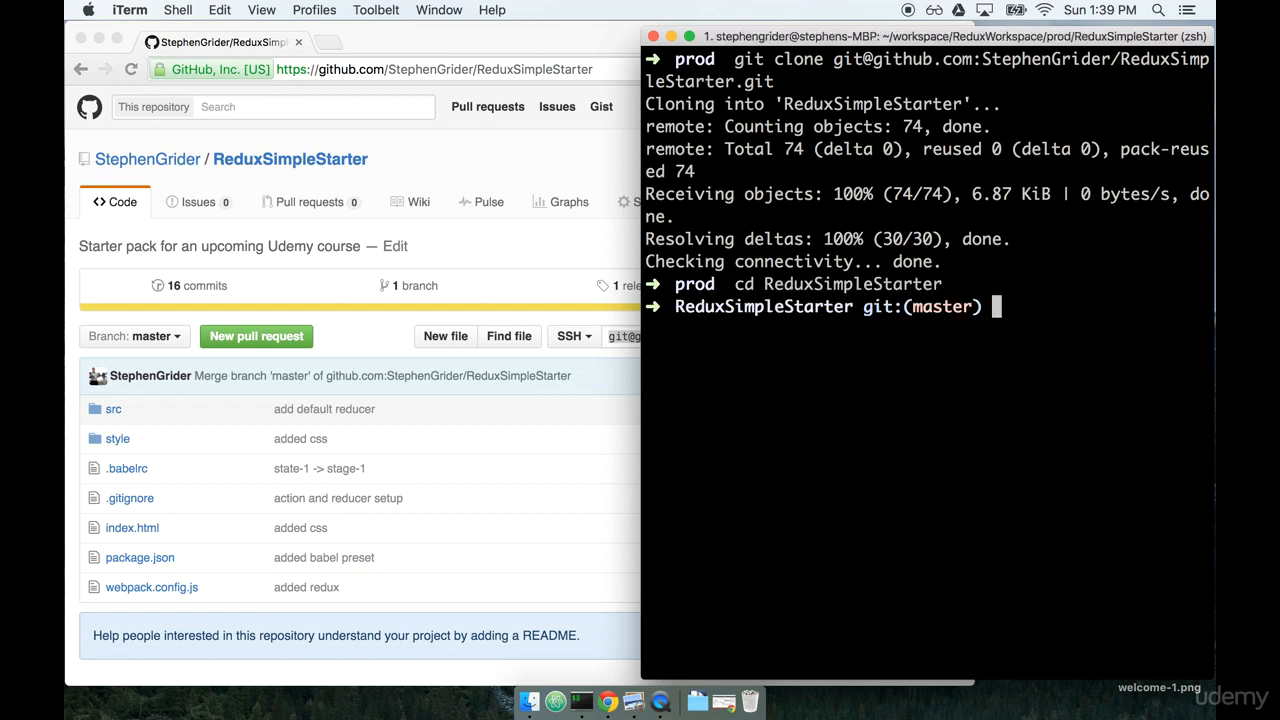
pyautogui.moveTo(657, 161)
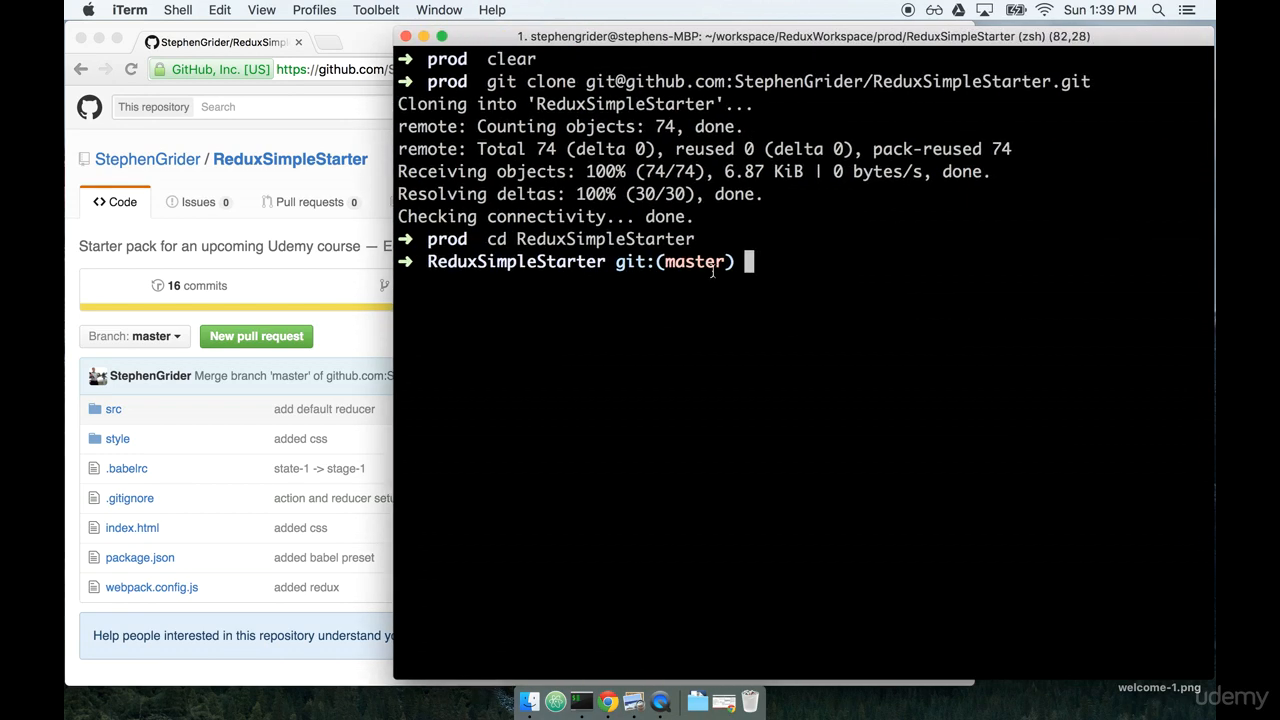
pyautogui.moveTo(904, 396)
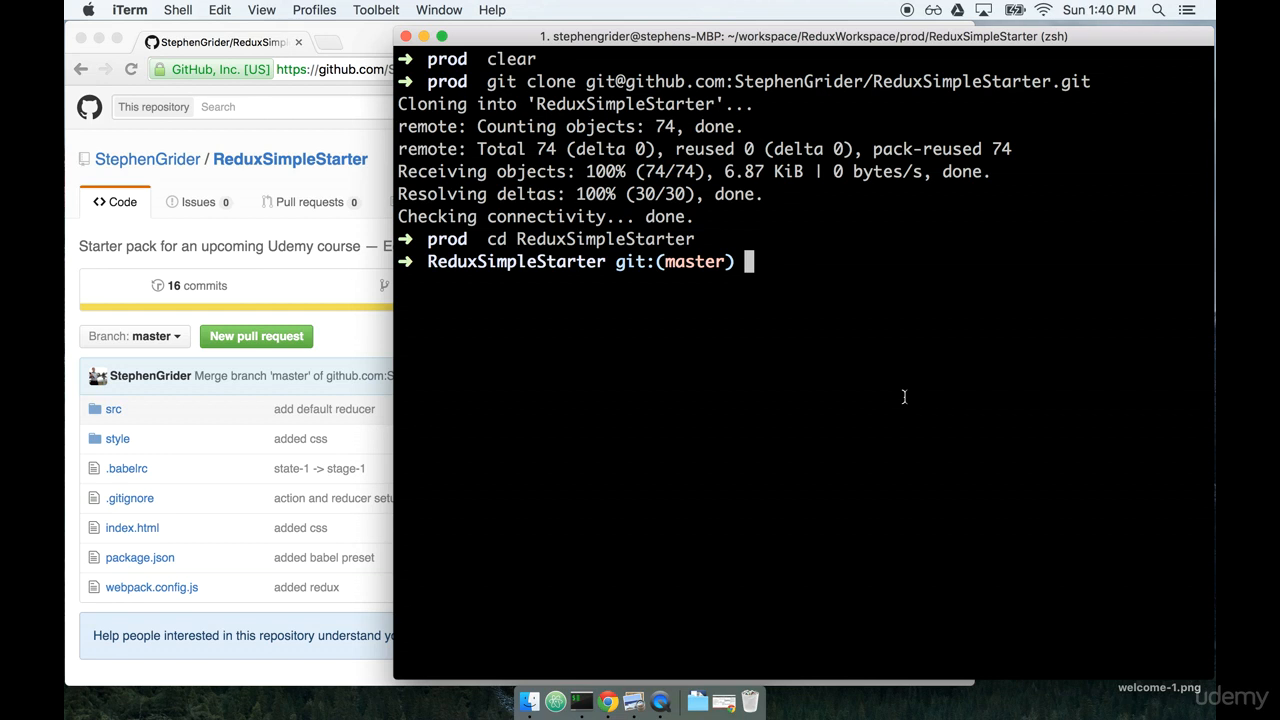
# Run npm install inside the ReduxSimpleStarter folder.
pyautogui.write('n')
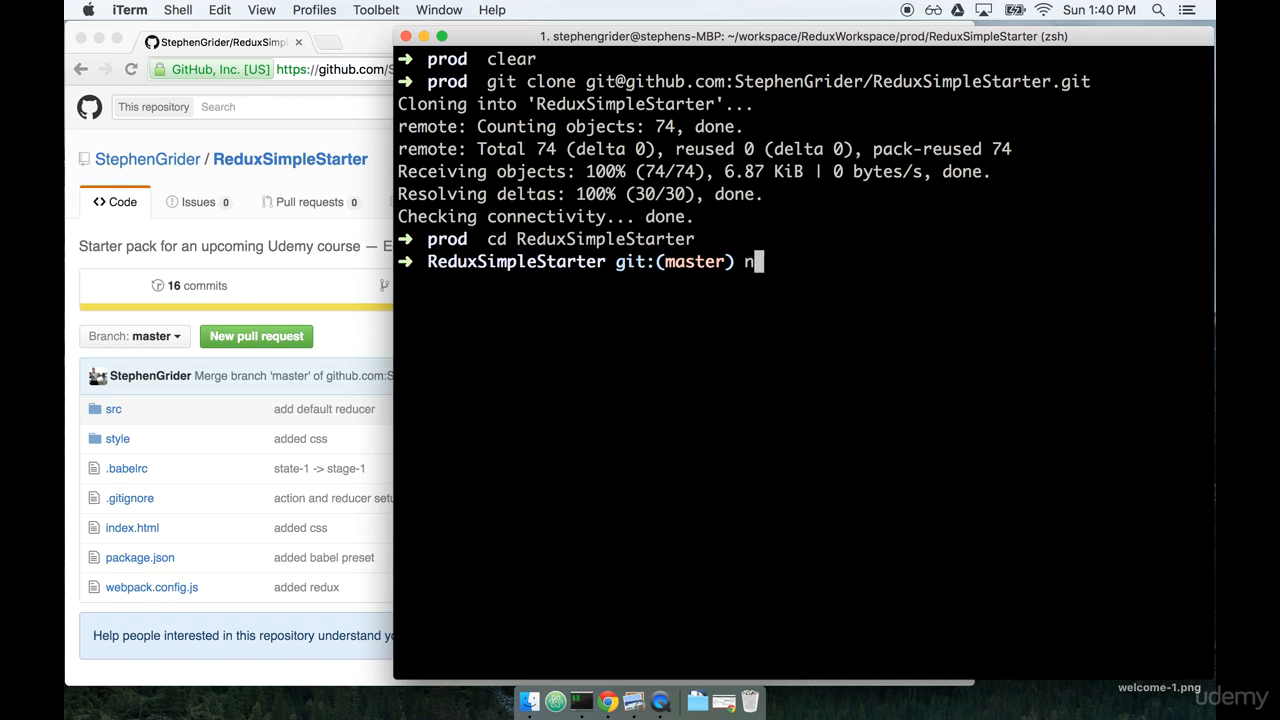
pyautogui.write('pm insta')
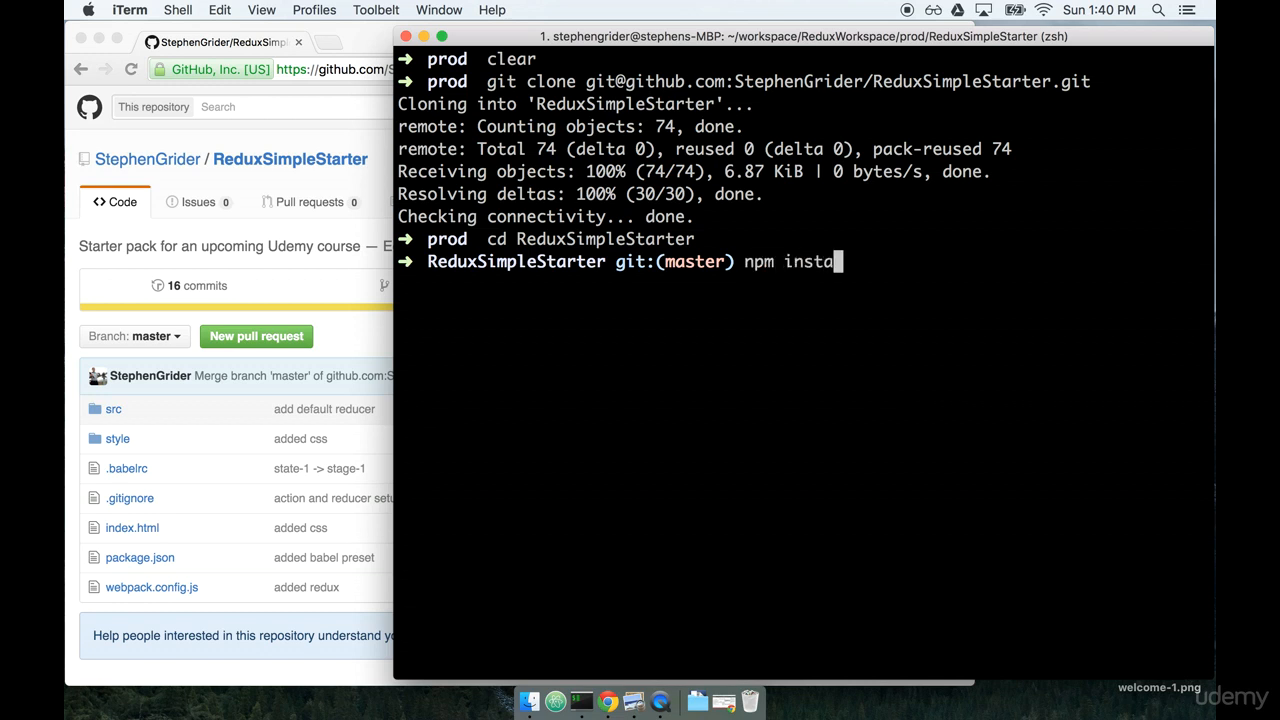
pyautogui.press('Return')
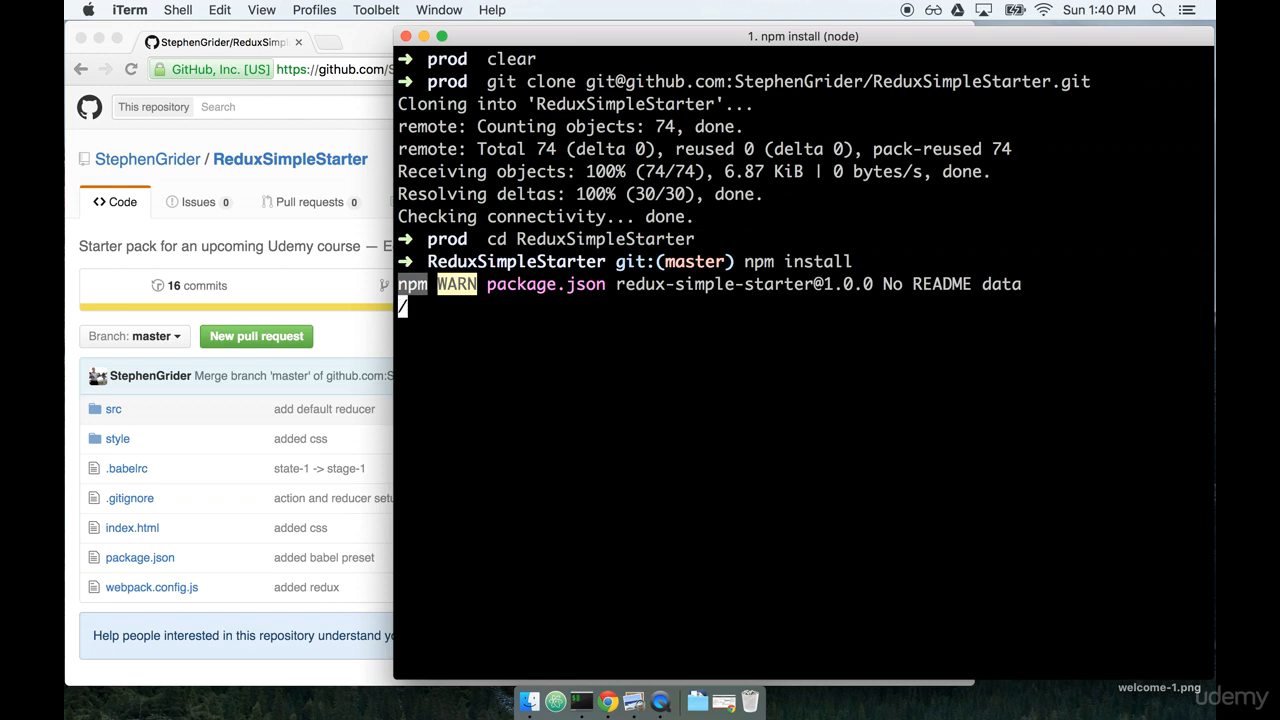
pyautogui.moveTo(785, 325)
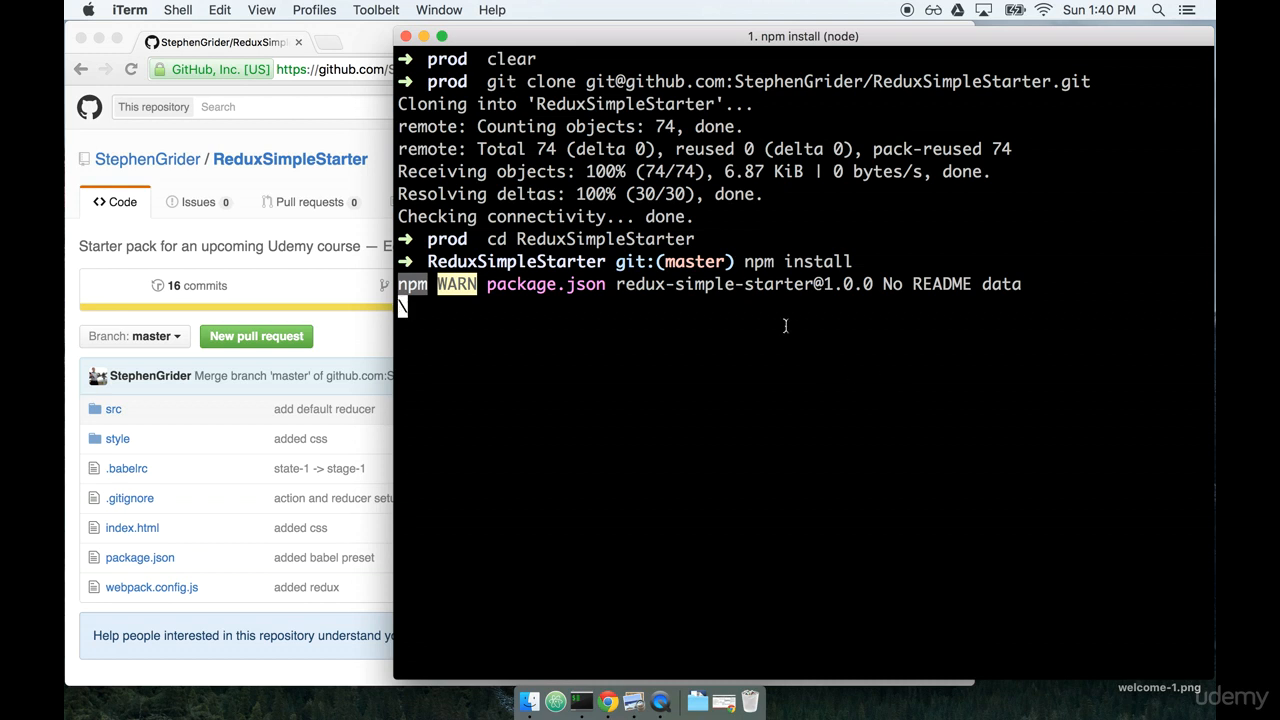